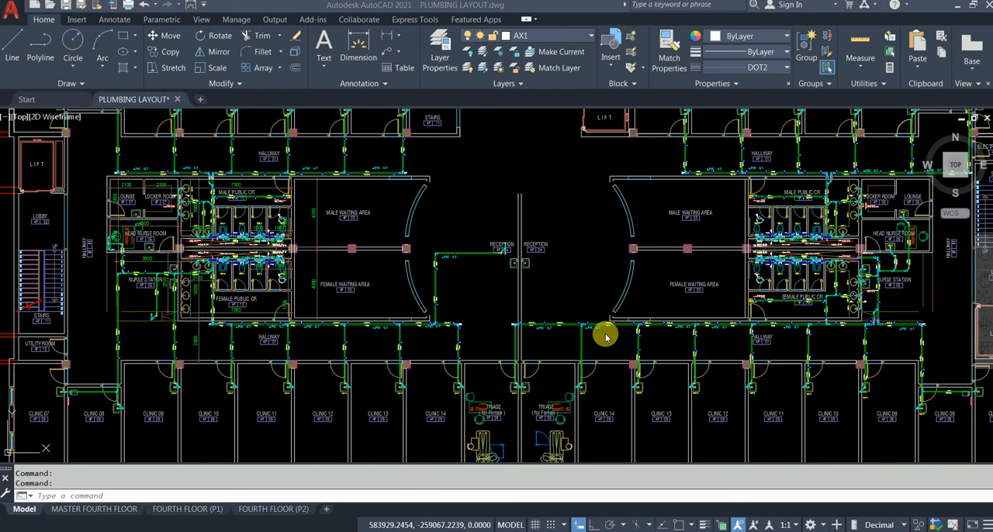
{"action": "mouse_move", "coordinate": [353, 210]}
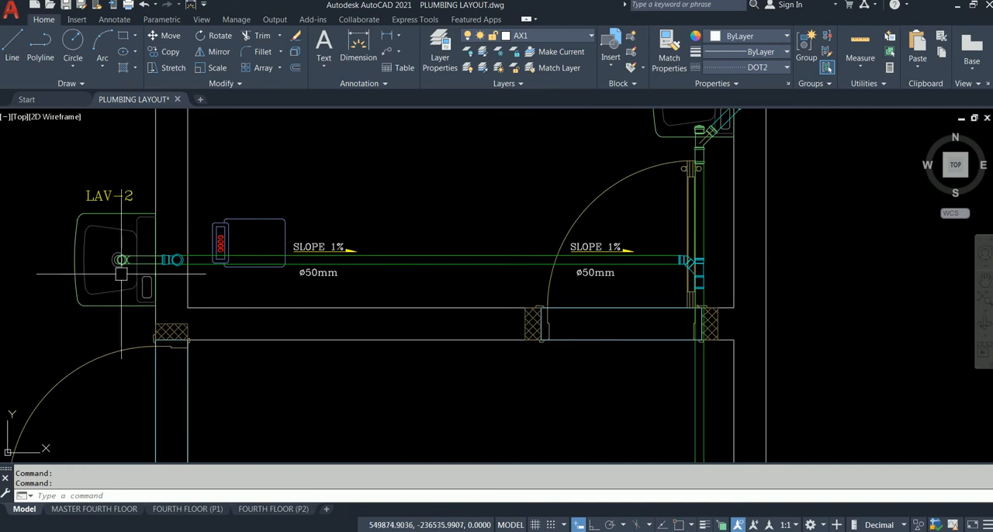
Step: Zoom over the AutoCAD plumbing layout drawing, then switch to Revit's start screen
{"action": "scroll", "scroll_direction": "down", "scroll_amount": 3}
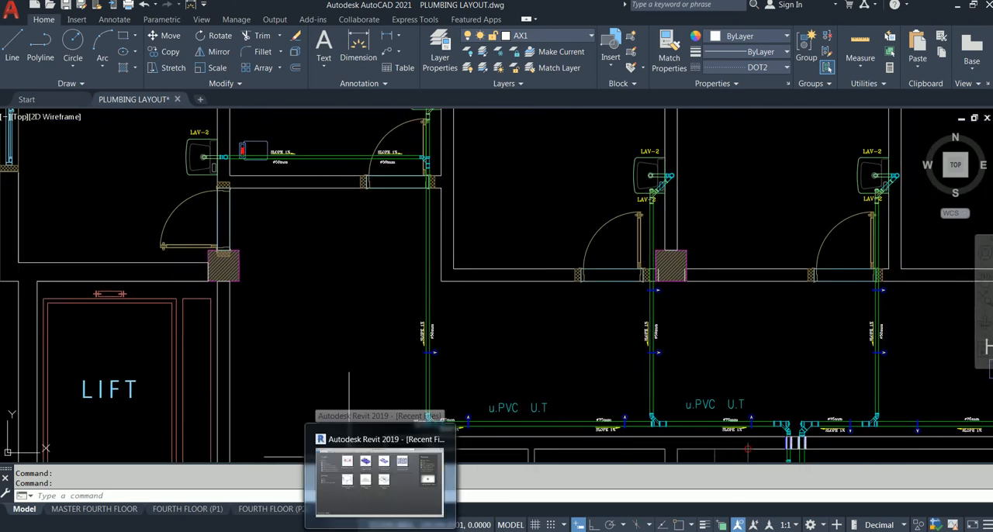
{"action": "left_click", "coordinate": [379, 440]}
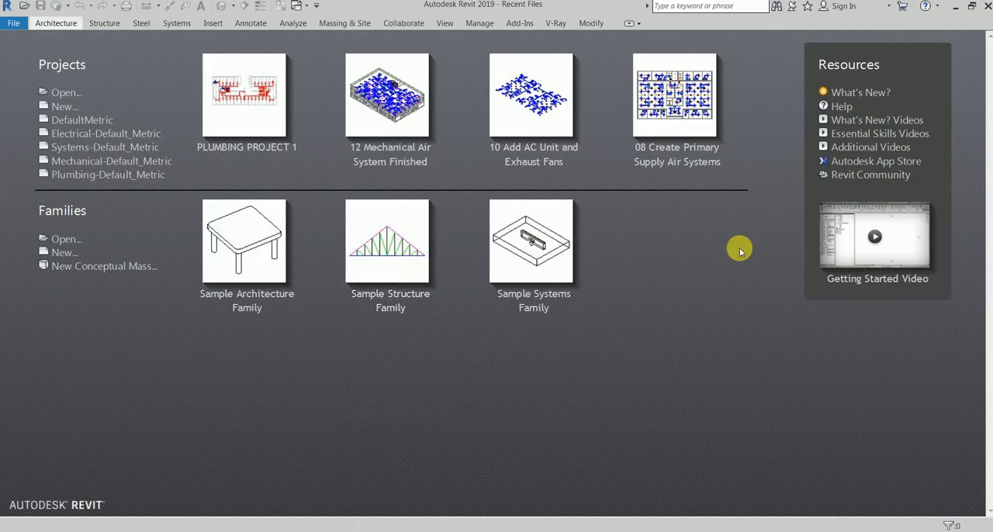
{"action": "mouse_move", "coordinate": [741, 234]}
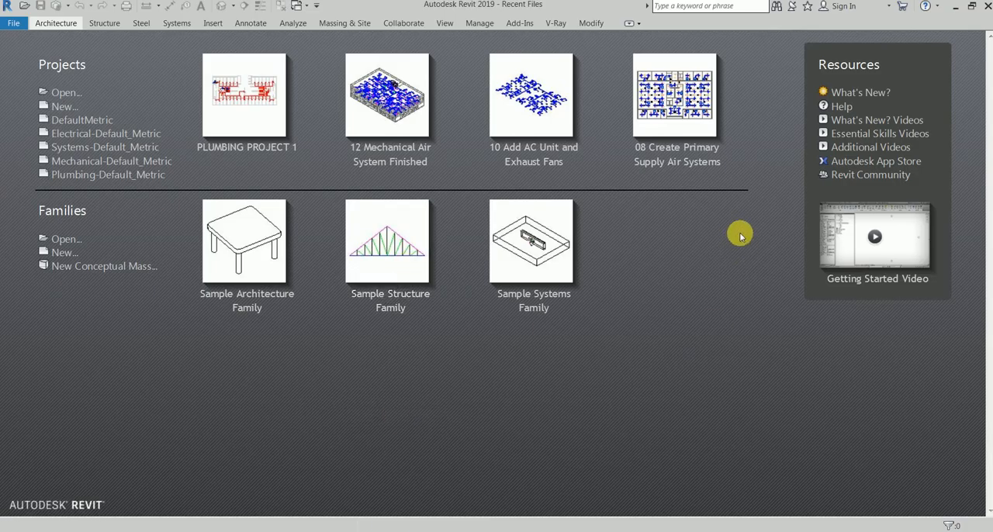
{"action": "mouse_move", "coordinate": [63, 106]}
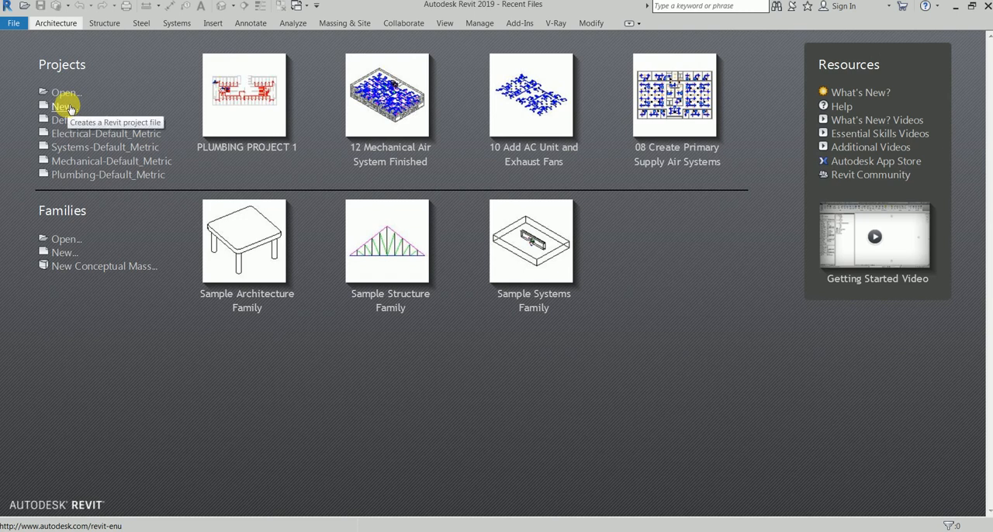
Step: Create a new project from the Systems-Default_Metric.rte template
{"action": "left_click", "coordinate": [60, 106]}
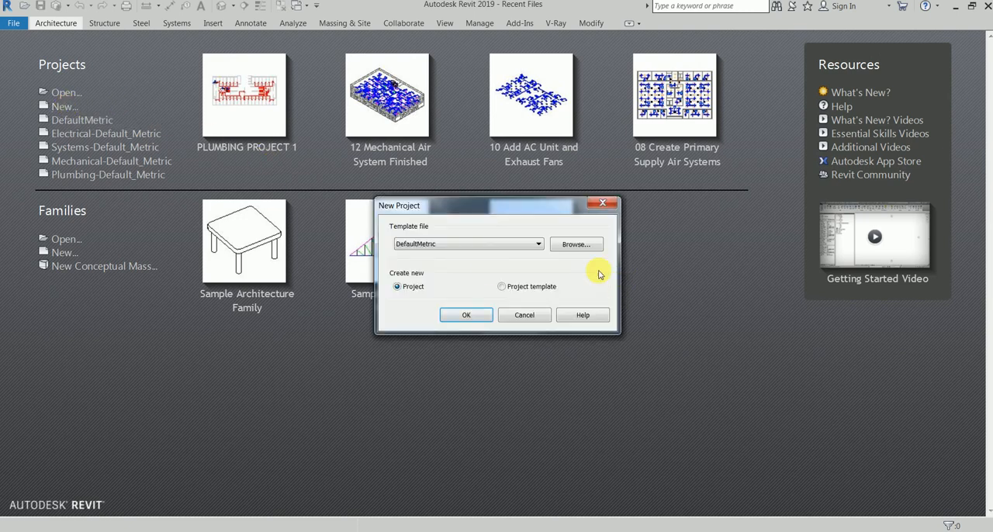
{"action": "left_click", "coordinate": [576, 243]}
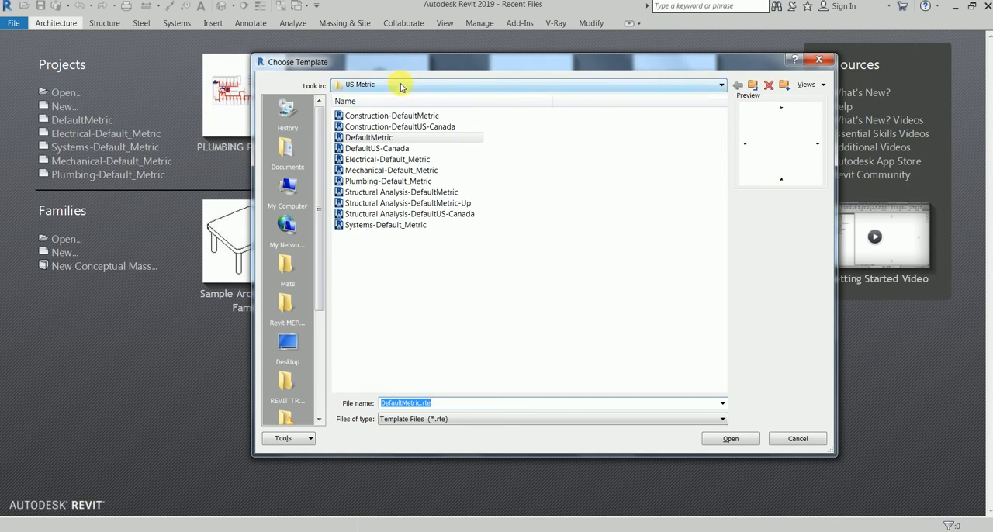
{"action": "left_click", "coordinate": [387, 224]}
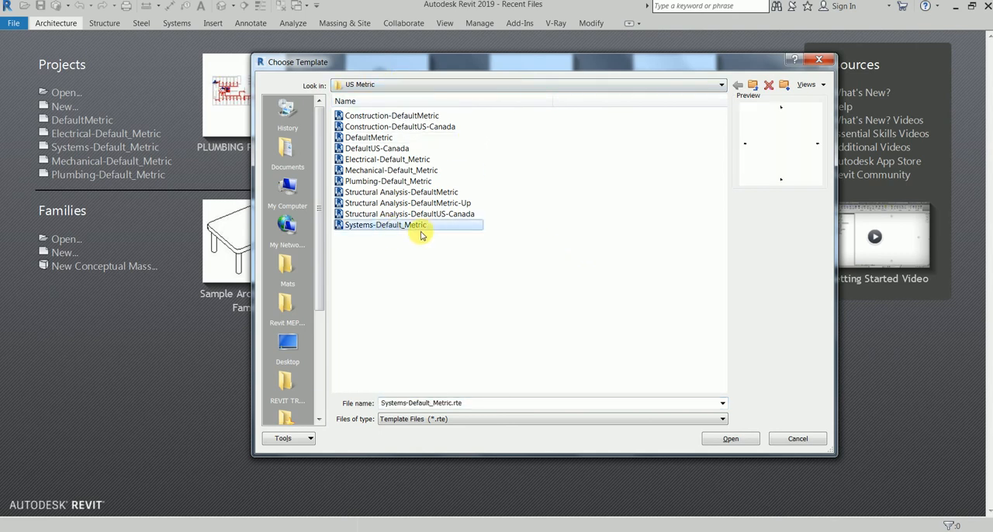
{"action": "mouse_move", "coordinate": [389, 241]}
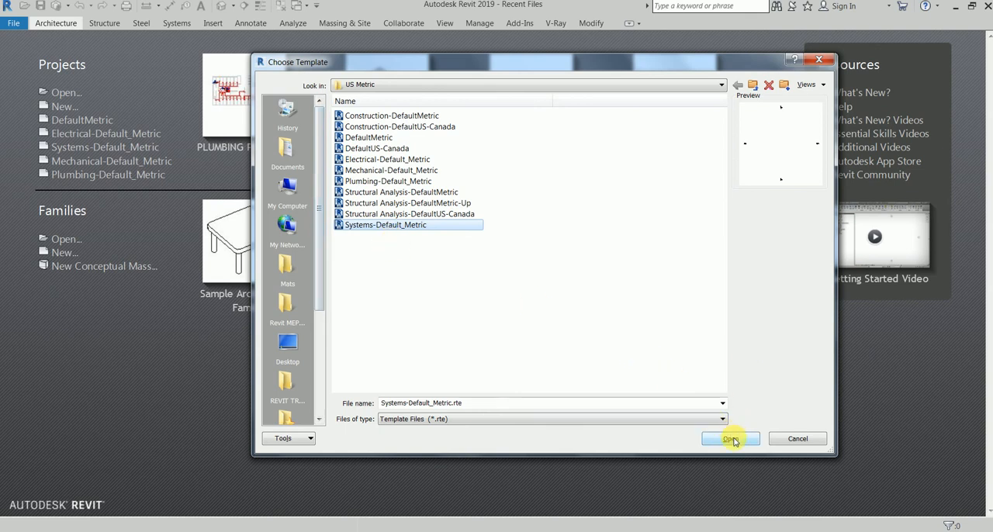
{"action": "left_click", "coordinate": [731, 439]}
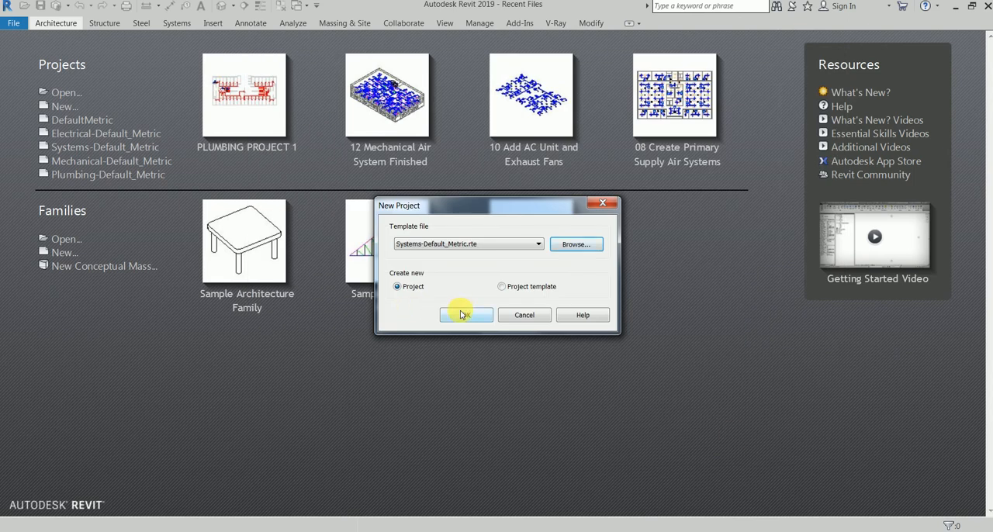
{"action": "left_click", "coordinate": [466, 315]}
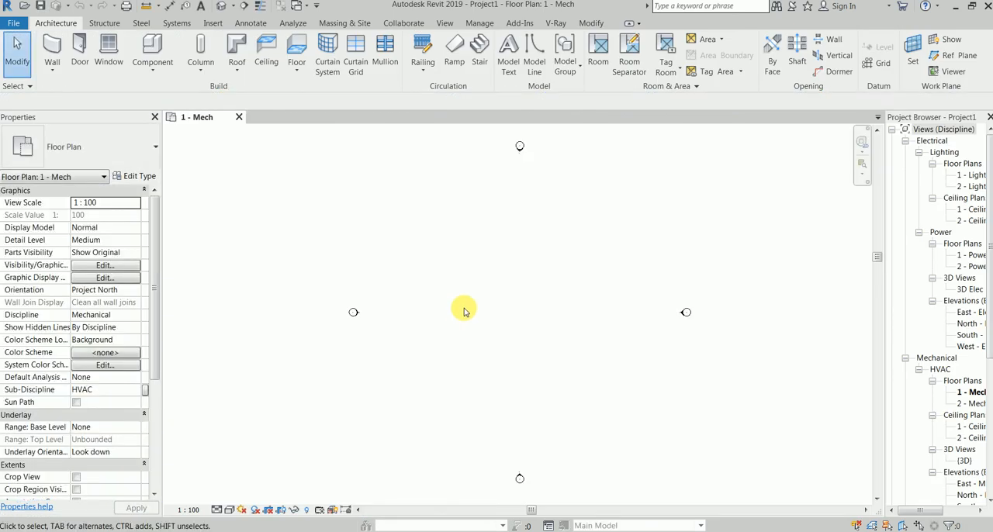
{"action": "mouse_move", "coordinate": [932, 95]}
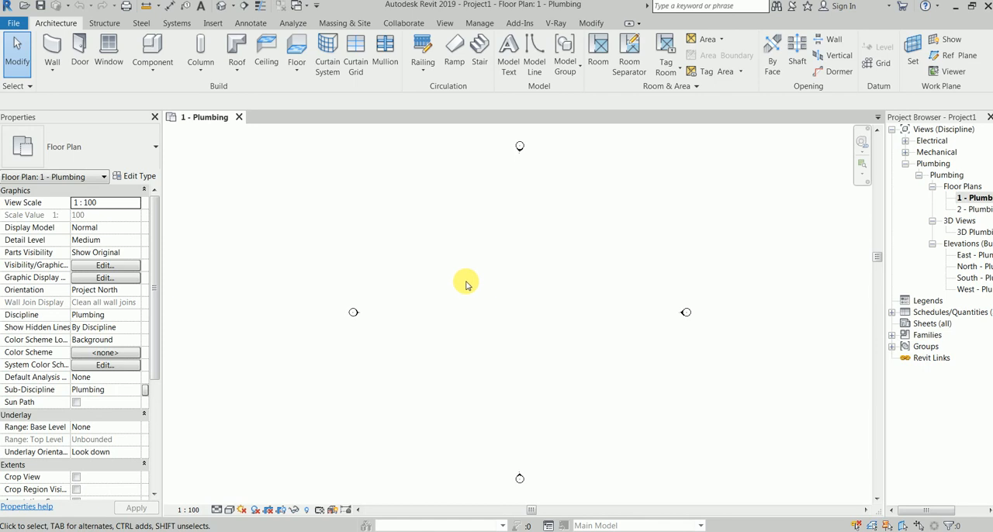
Step: With the 1 - Plumbing floor plan active, bring up the Insert ribbon tools
{"action": "left_click", "coordinate": [209, 22]}
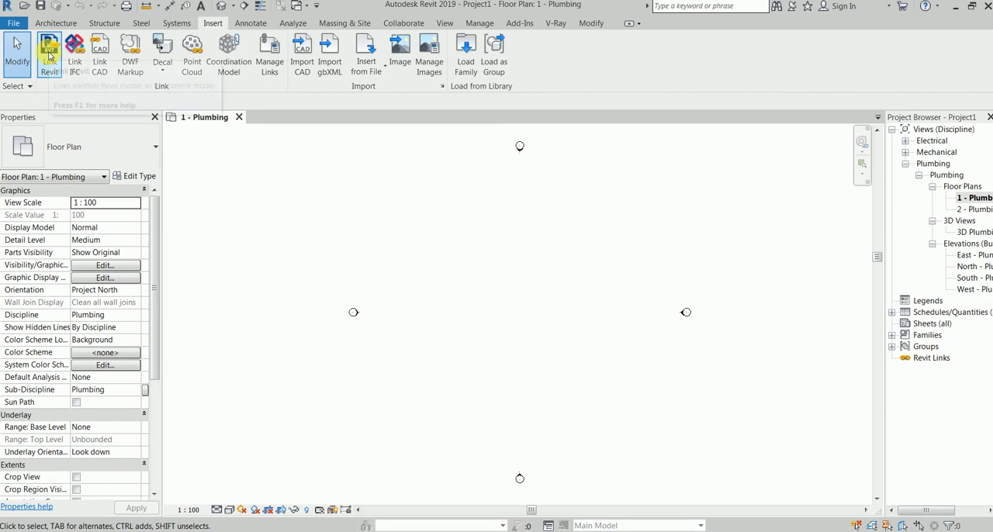
Step: Open the Import/Link RVT dialog with Link Revit
{"action": "left_click", "coordinate": [55, 51]}
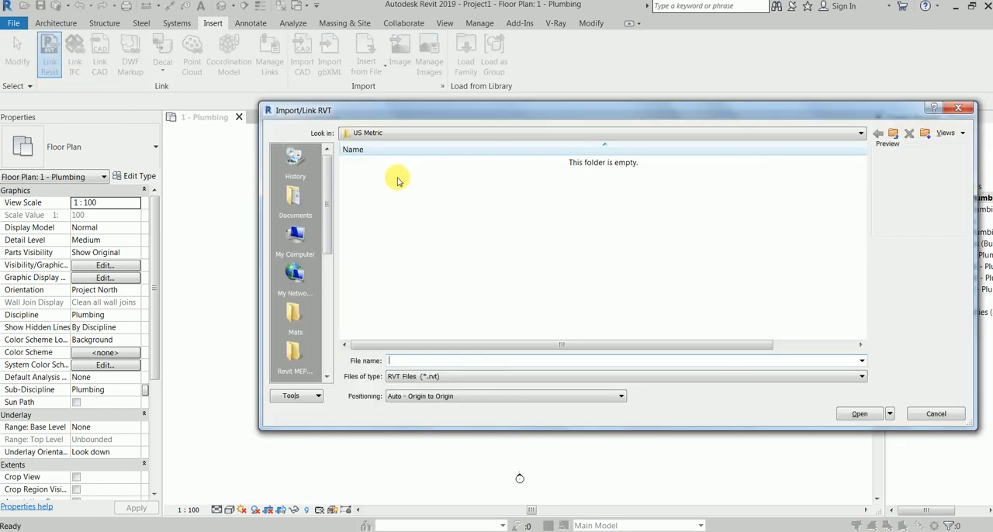
{"action": "mouse_move", "coordinate": [361, 255]}
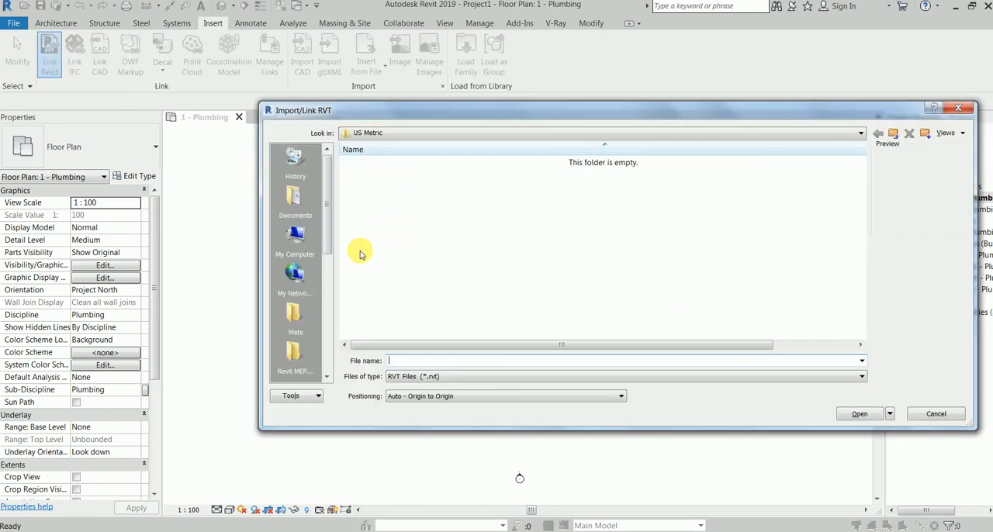